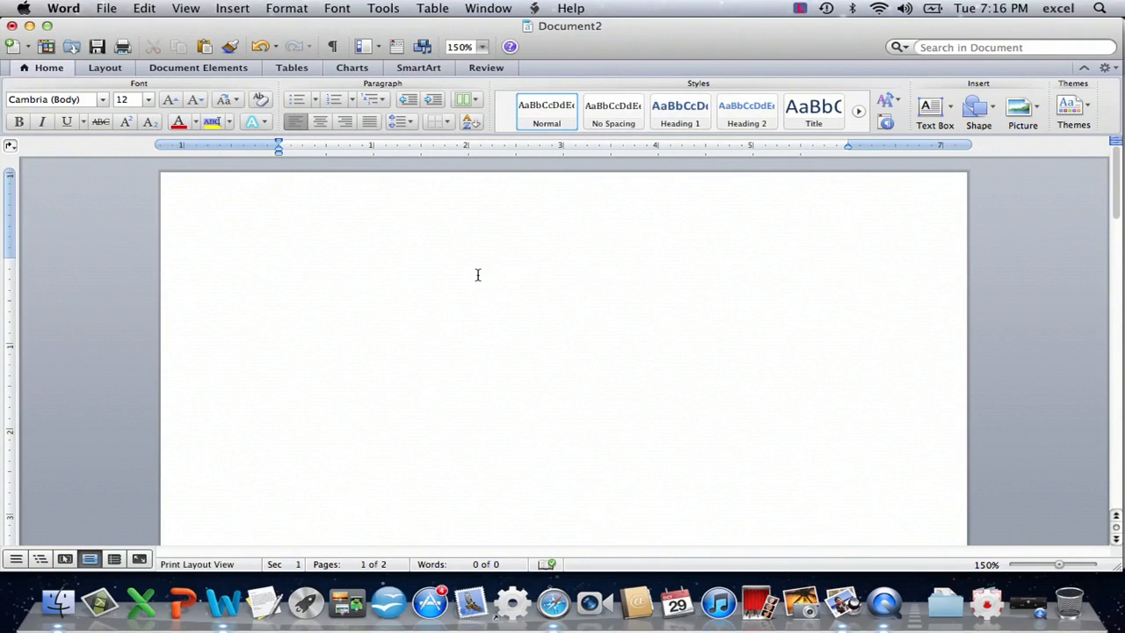
# - Bring up the lesson_2.gif home-row keyboard diagram in Safari
pyautogui.click(278, 265)
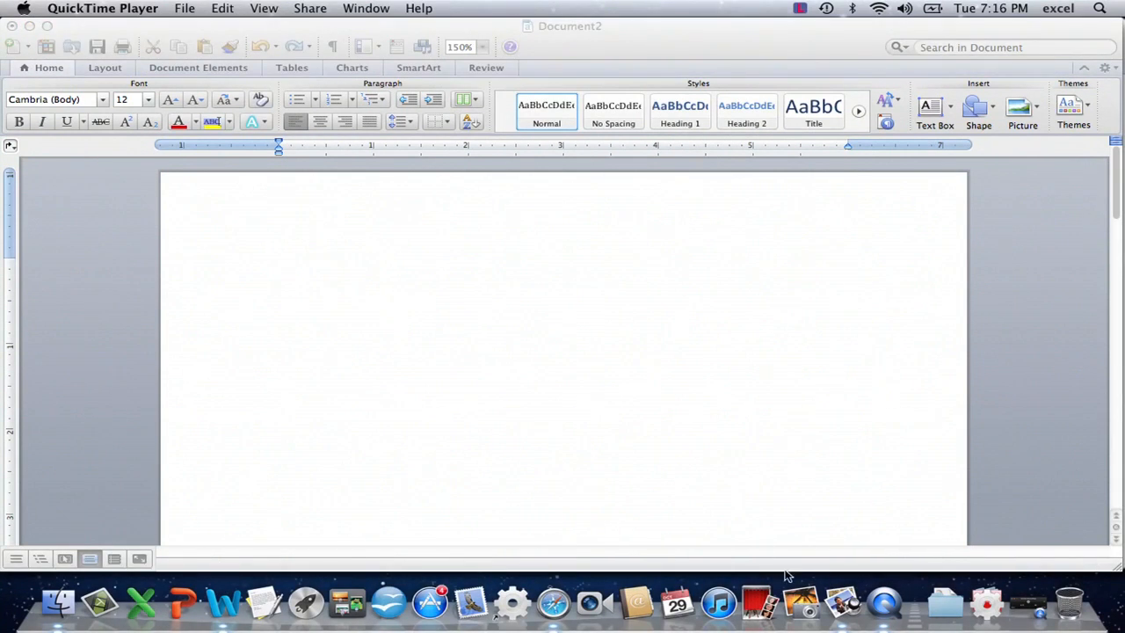
pyautogui.click(552, 602)
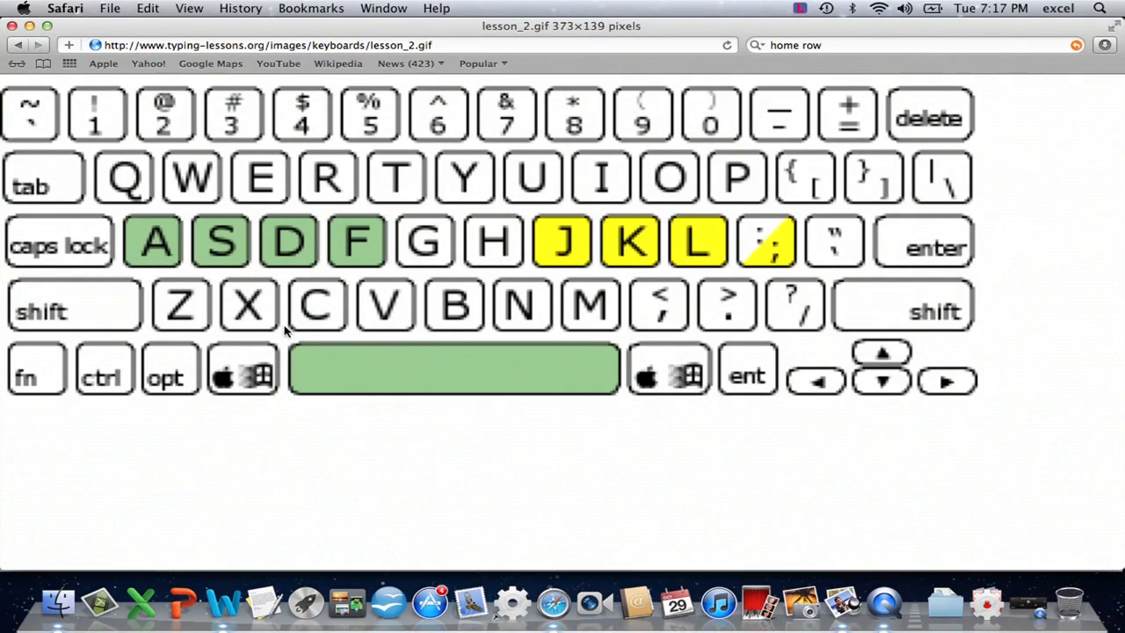
pyautogui.moveTo(383, 272)
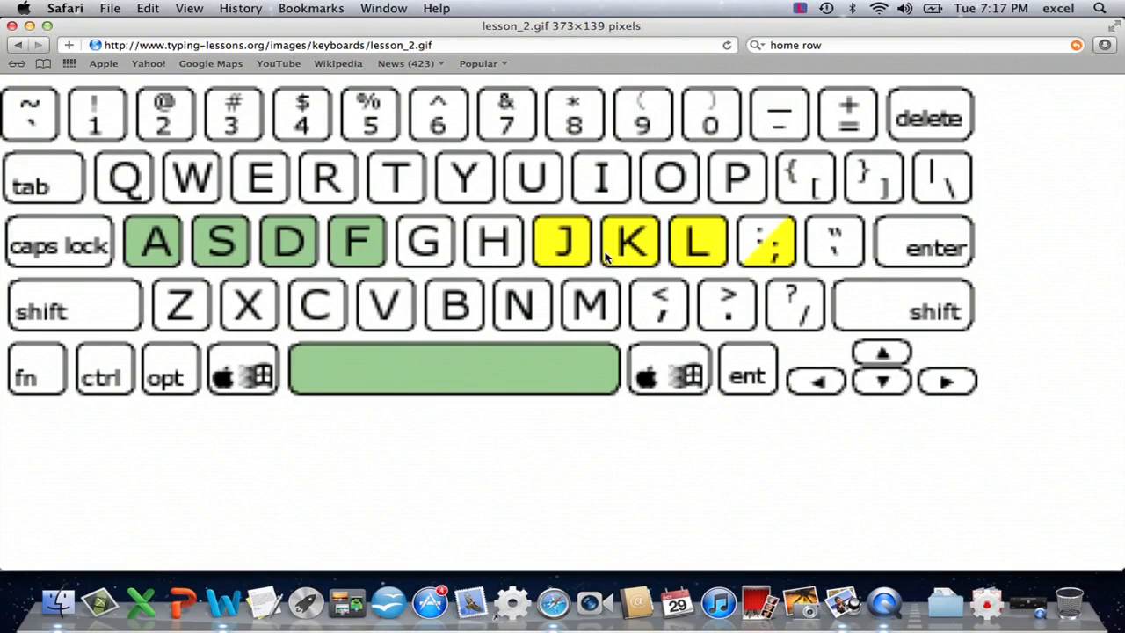
pyautogui.moveTo(776, 255)
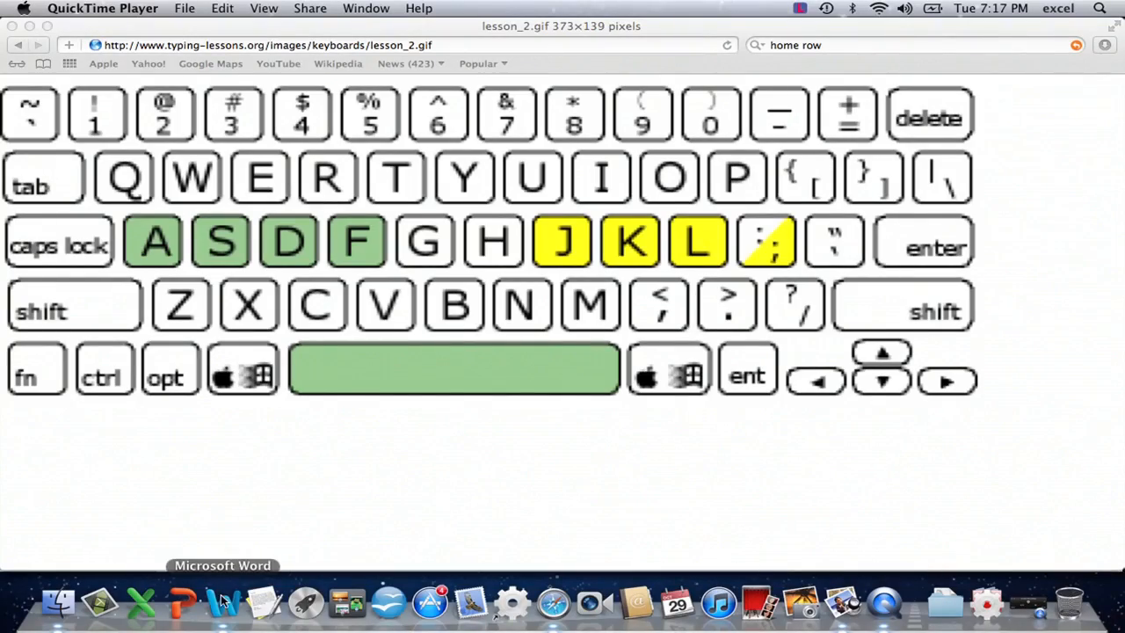
# - Return to the blank Document2 in Word with the insertion point placed for typing
pyautogui.click(221, 603)
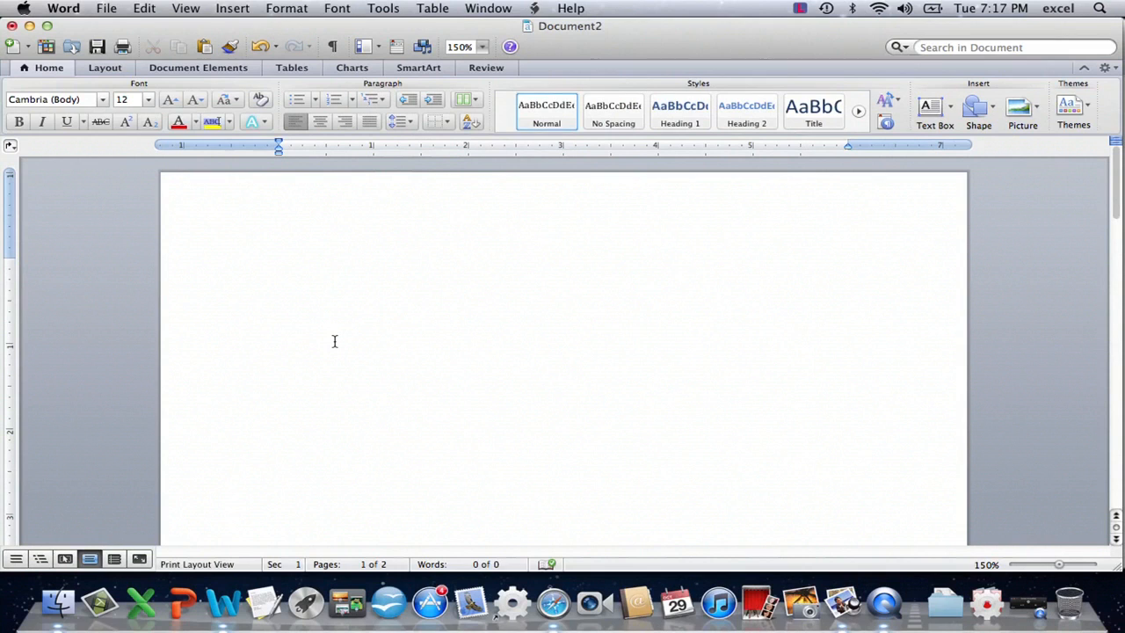
pyautogui.click(278, 265)
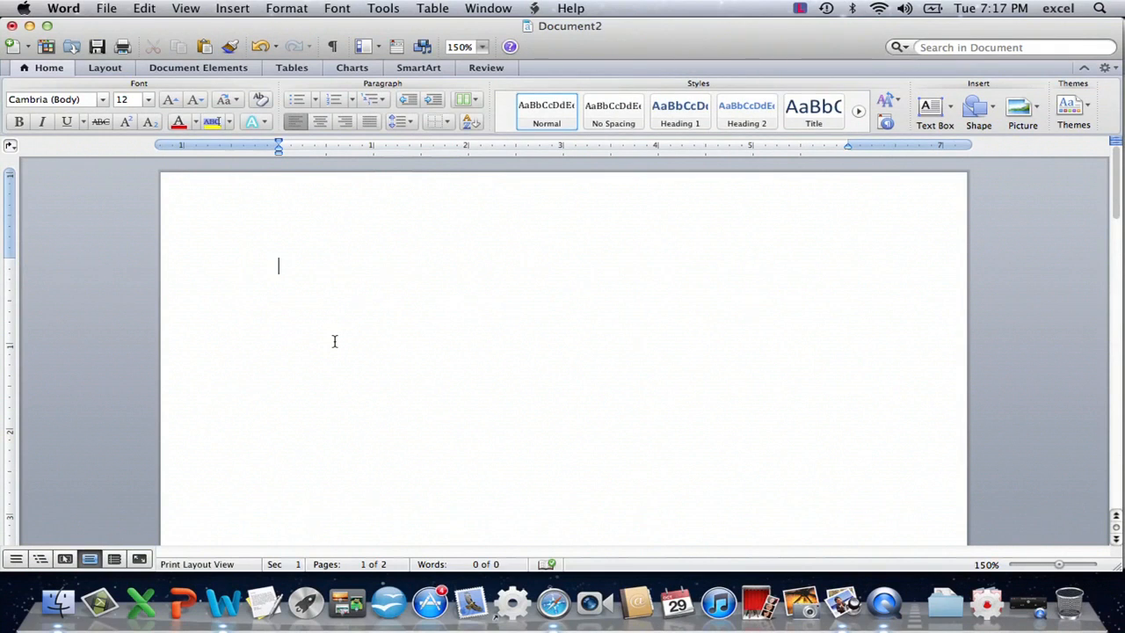